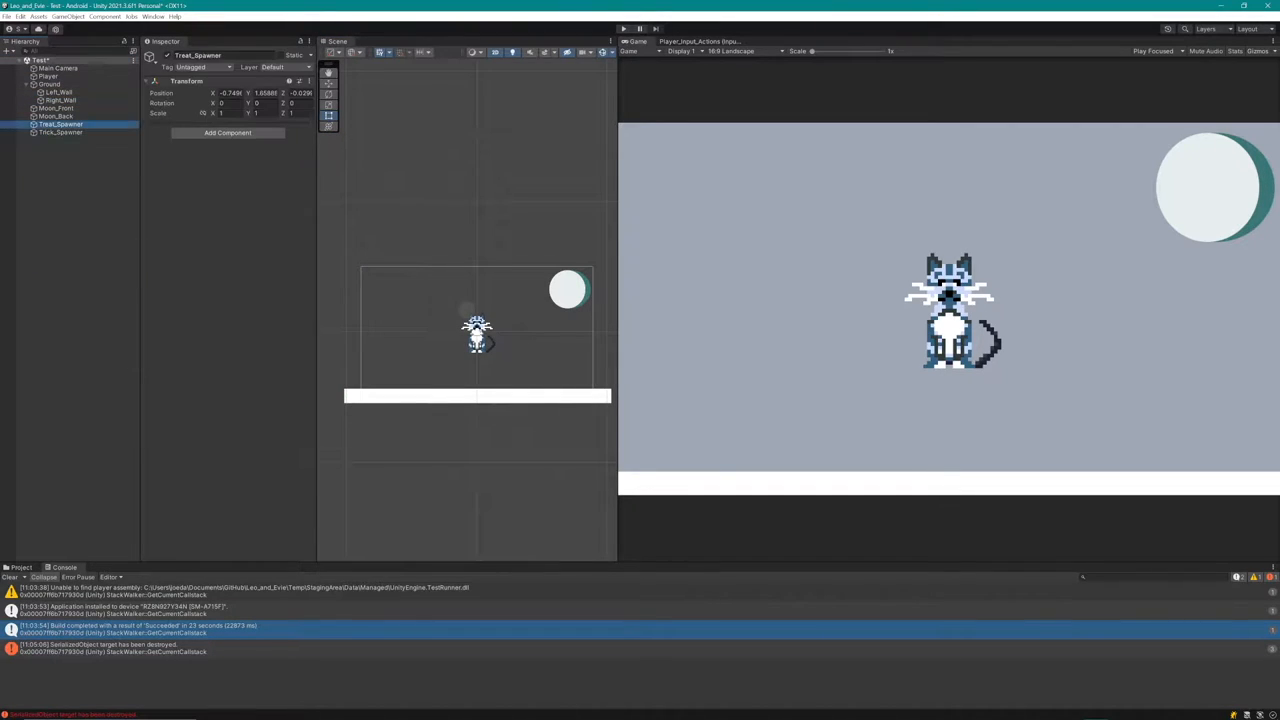
Add the empty Treat_Spawner and Trick_Spawner objects to the scene hierarchy
{"action": "left_click", "coordinate": [60, 92]}
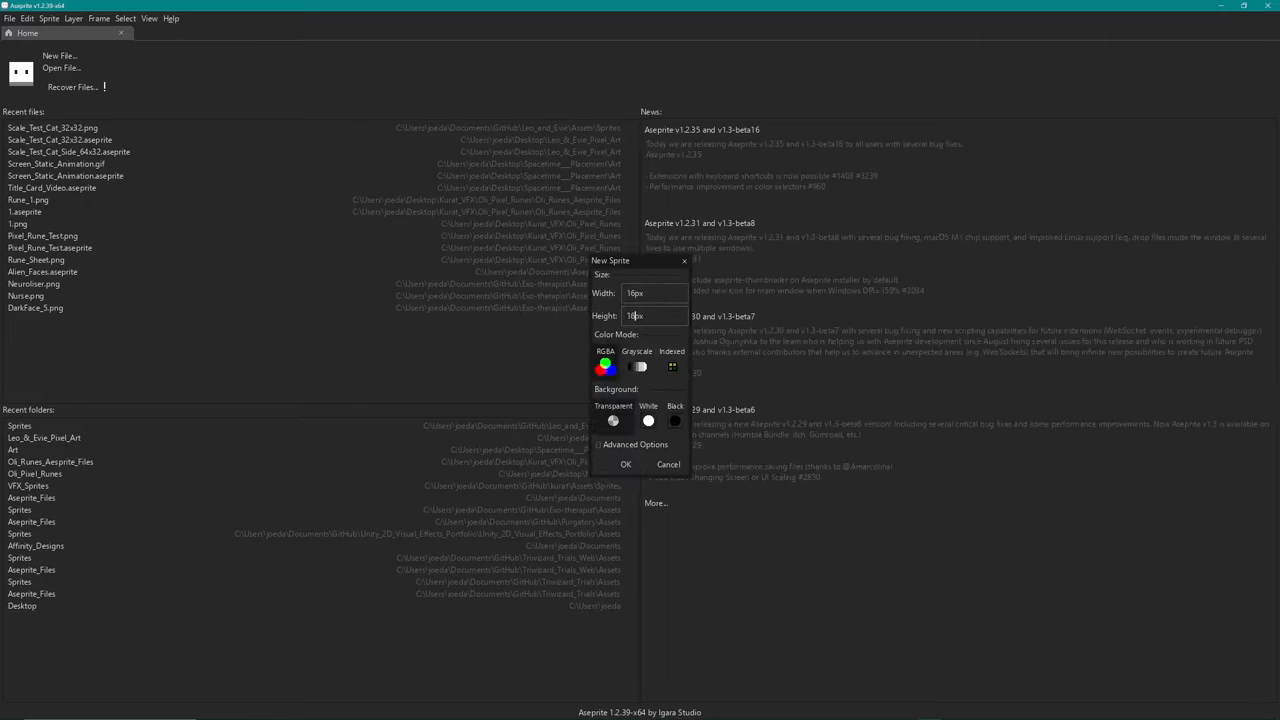
Create the new small sprite canvas for the Raindrop sprite
{"action": "left_click", "coordinate": [626, 464]}
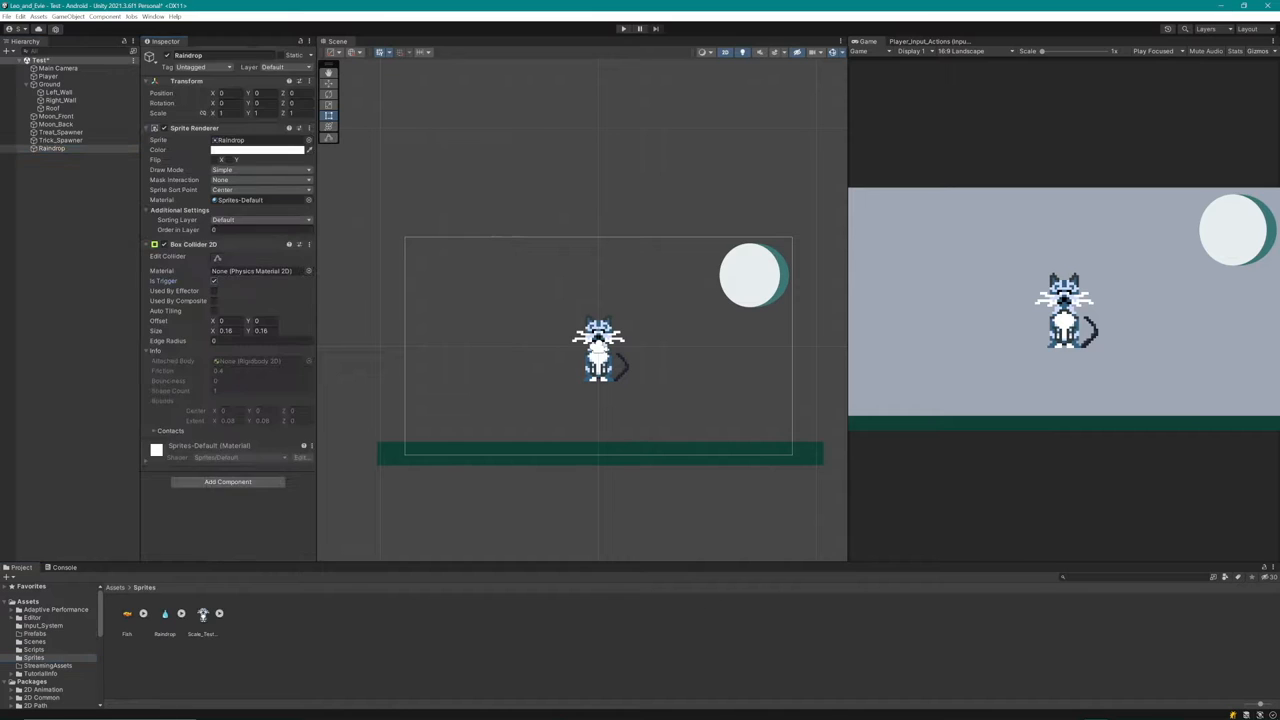
Give the Raindrop object a Box Collider 2D and go to its script
{"action": "left_click", "coordinate": [128, 618]}
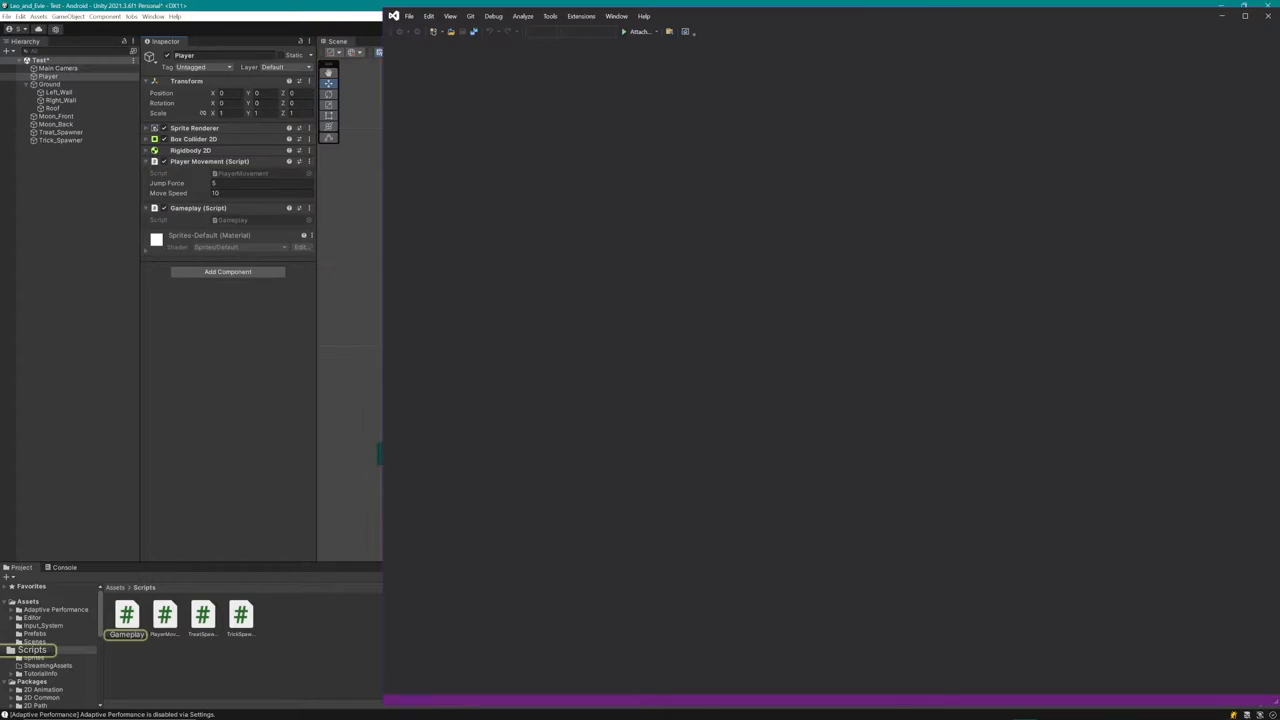
Instantiate the spawned object at random x -8 to 8 and y 9 to 15 with identity rotation
{"action": "type", "text": "deb"}
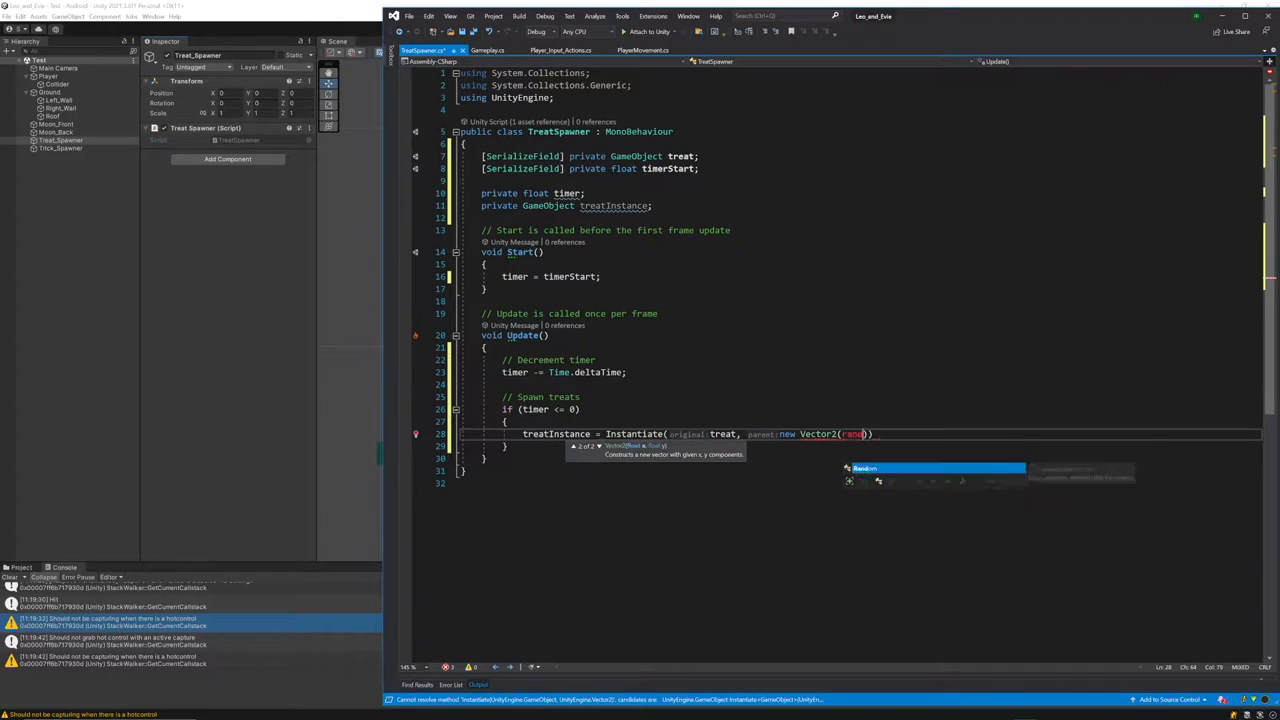
{"action": "type", "text": "x: Random.Range(-8"}
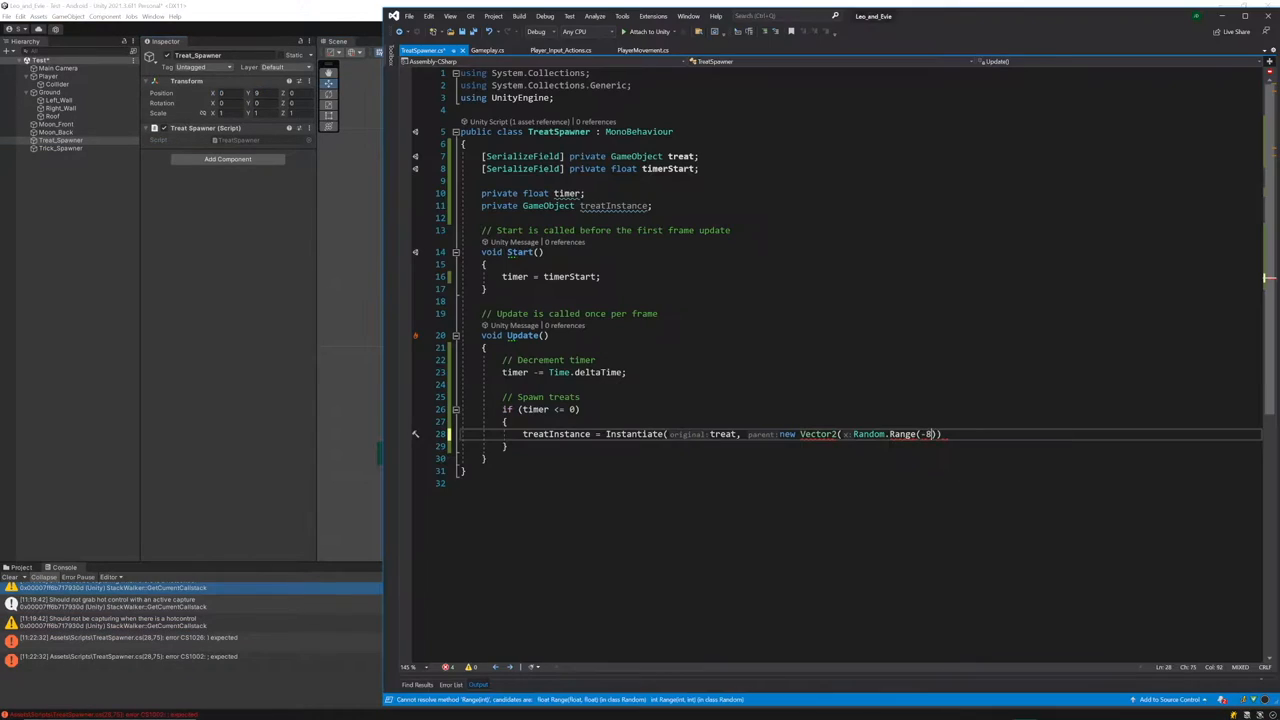
{"action": "type", "text": ", y: Random.Range(9.0f, 15.0f), Ide"}
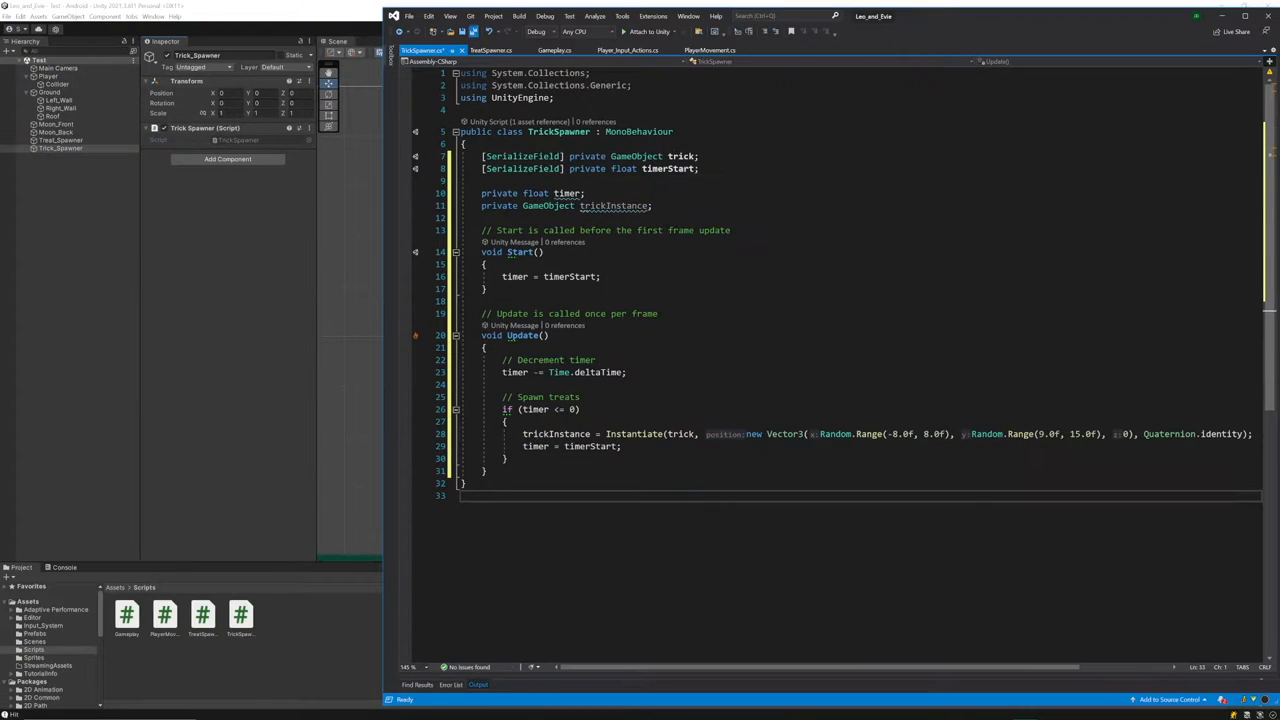
Play-test the falling fish and raindrops, then add an Explosion particle system
{"action": "left_click", "coordinate": [622, 28]}
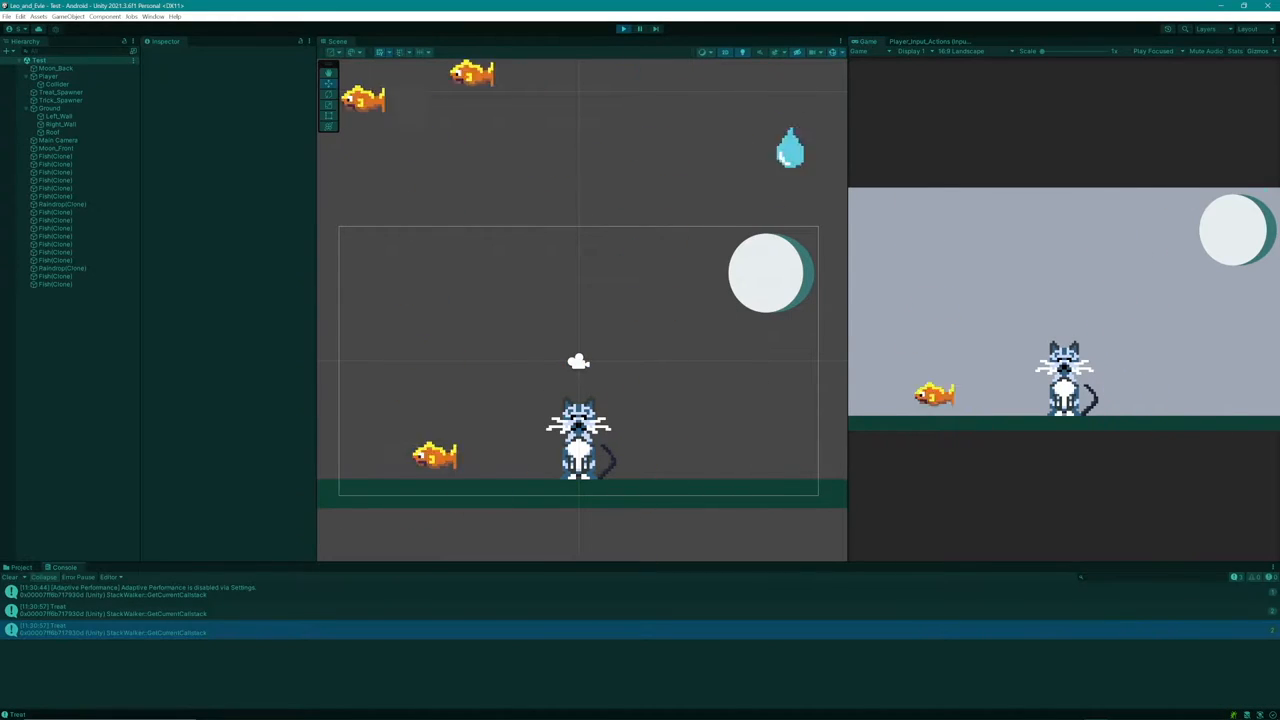
{"action": "left_click", "coordinate": [48, 76]}
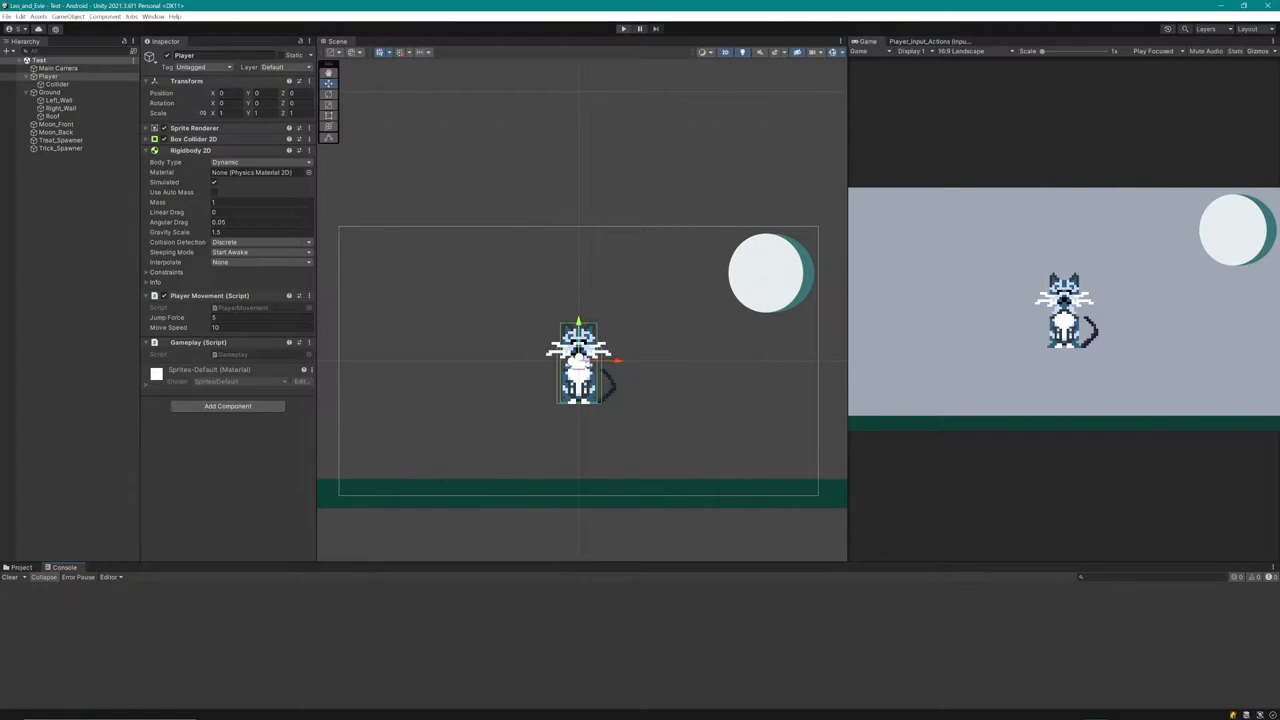
{"action": "left_click", "coordinate": [56, 84]}
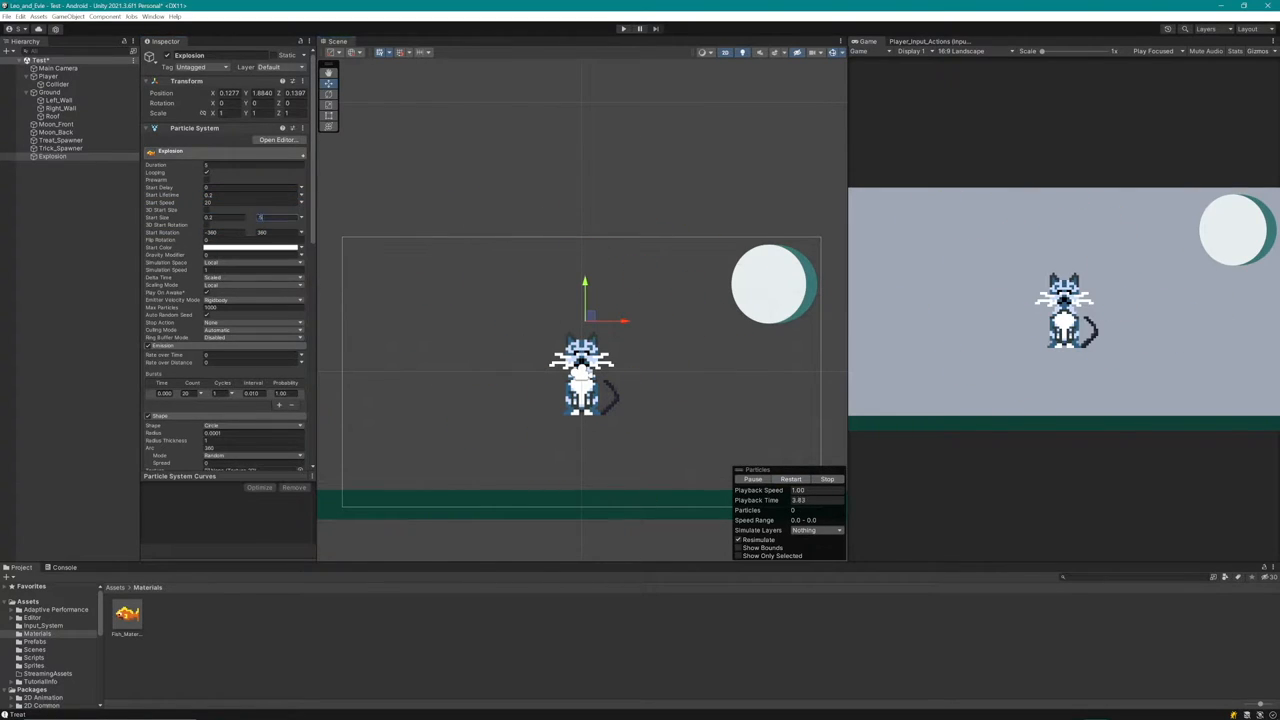
Set up Treat and Trick explosion effects spawned on collision and play-test the bursts
{"action": "scroll", "scroll_direction": "down", "scroll_amount": 3}
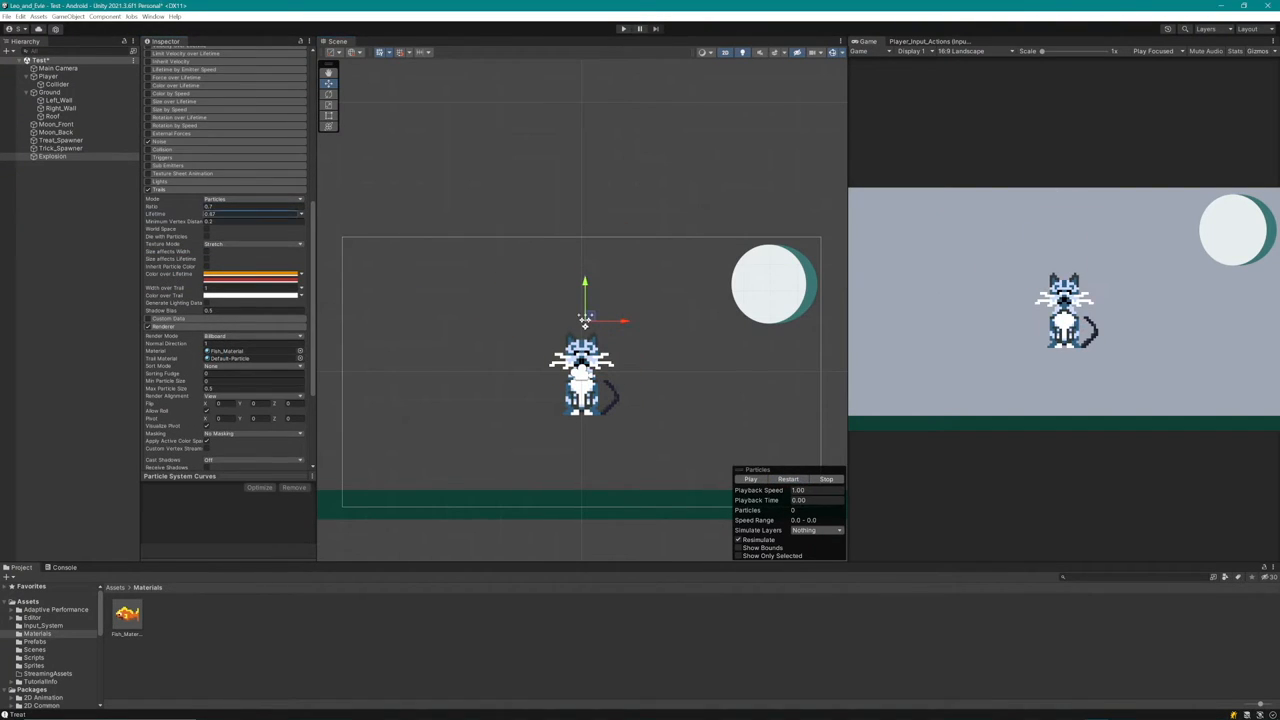
{"action": "left_click", "coordinate": [8, 16]}
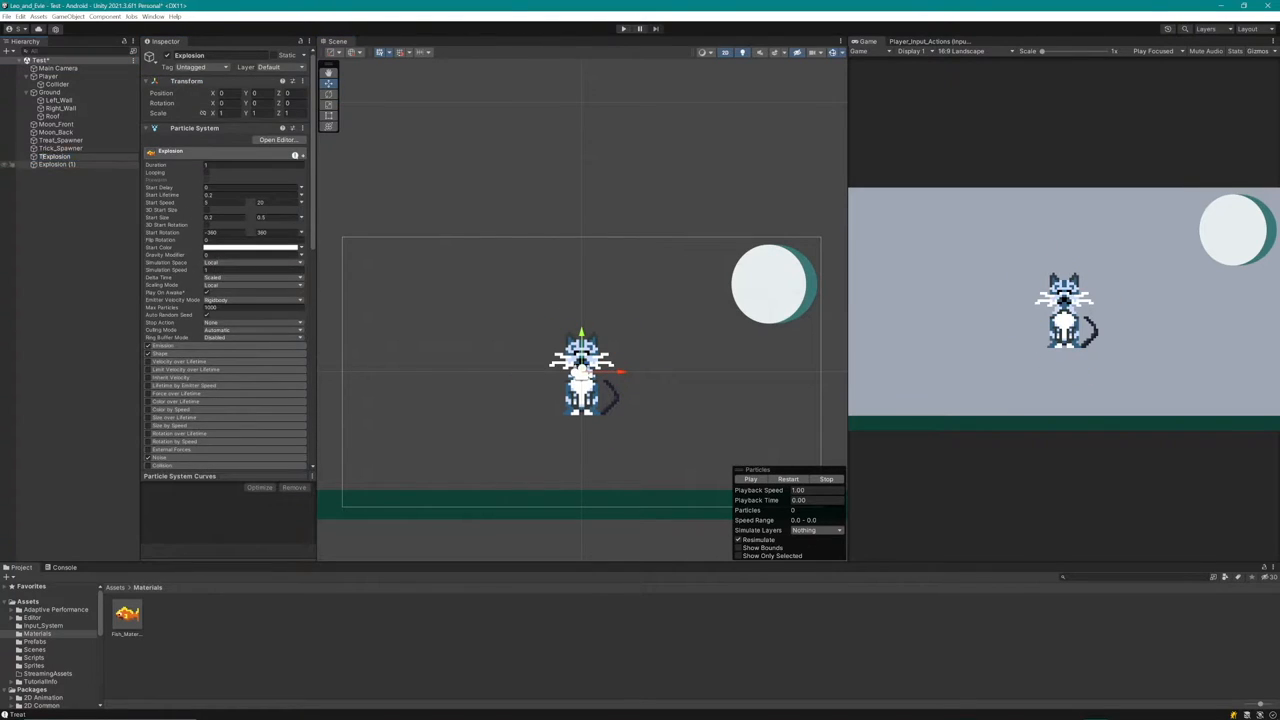
{"action": "left_click", "coordinate": [202, 616]}
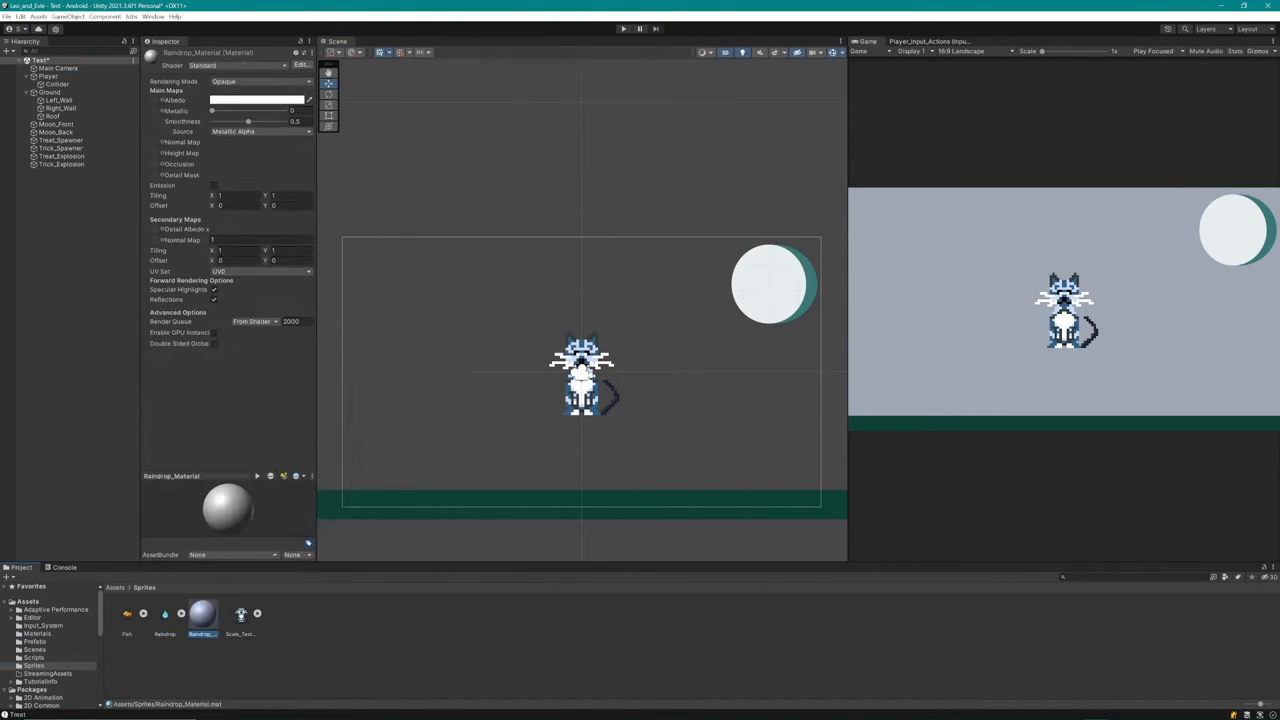
{"action": "left_click", "coordinate": [62, 164]}
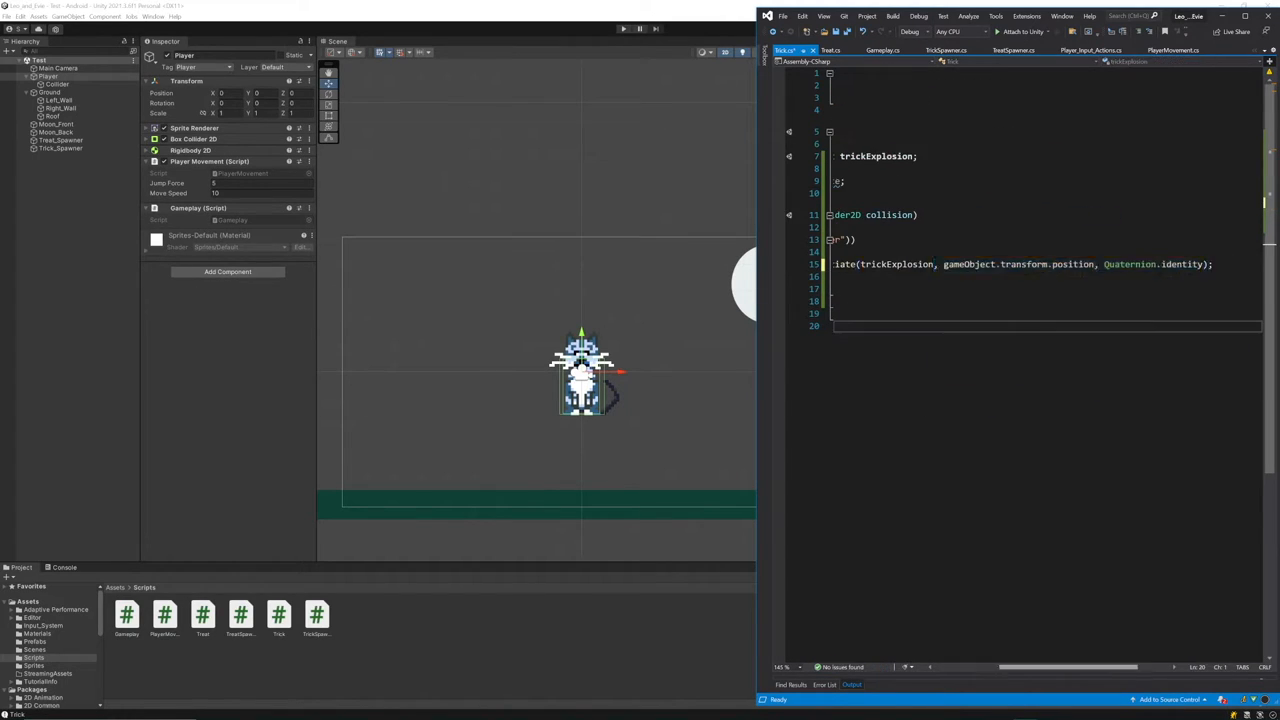
{"action": "left_click", "coordinate": [624, 28]}
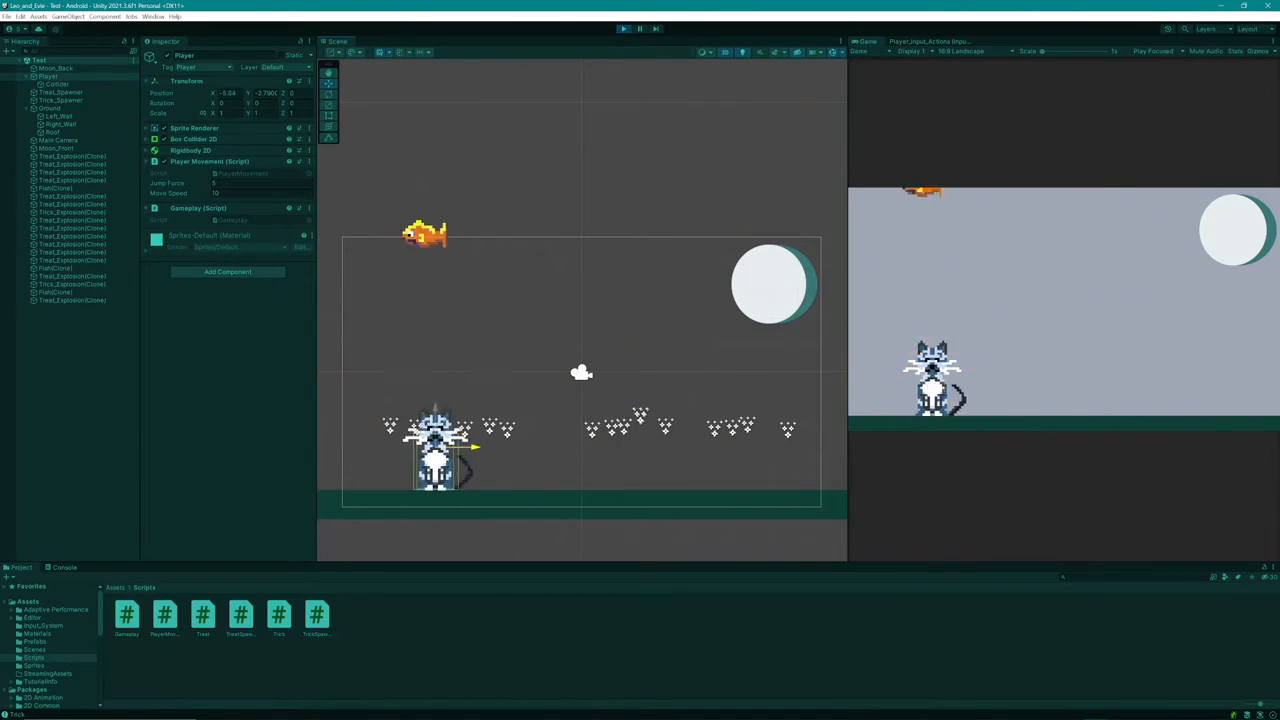
Assign Trick_Explosion to the Raindrop prefab and create the Score script
{"action": "left_click", "coordinate": [126, 616]}
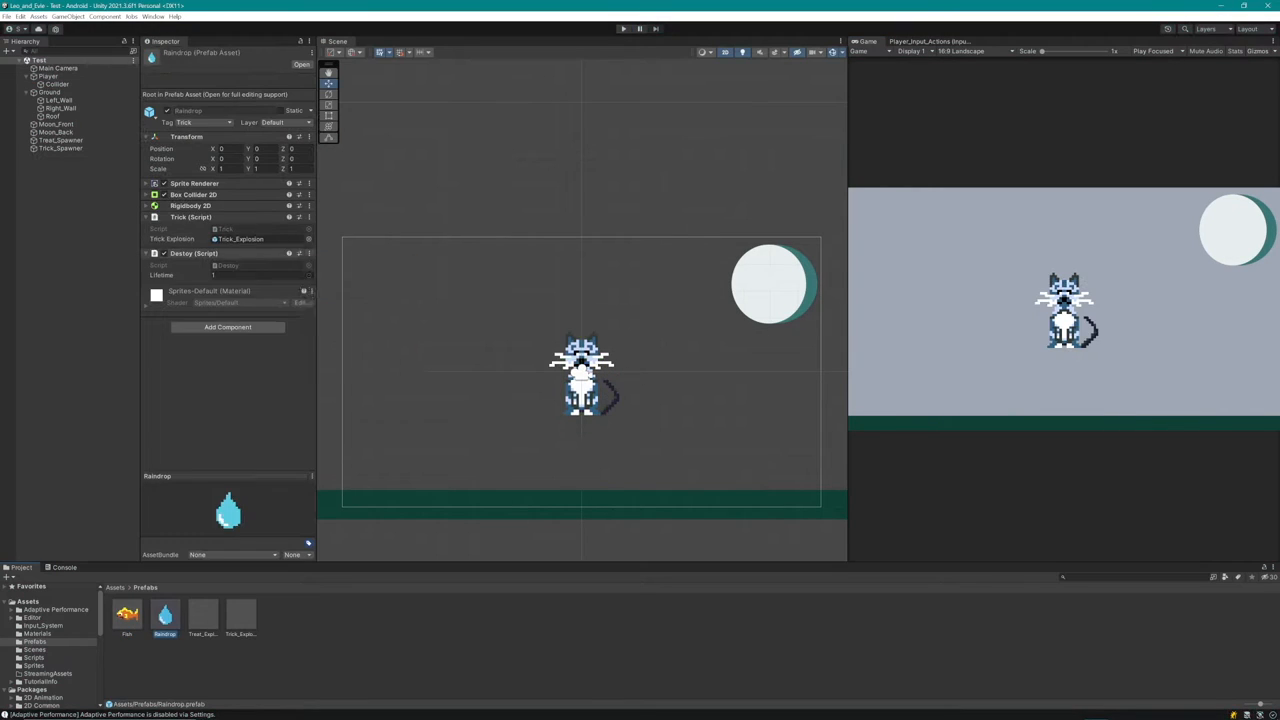
{"action": "left_click", "coordinate": [624, 28]}
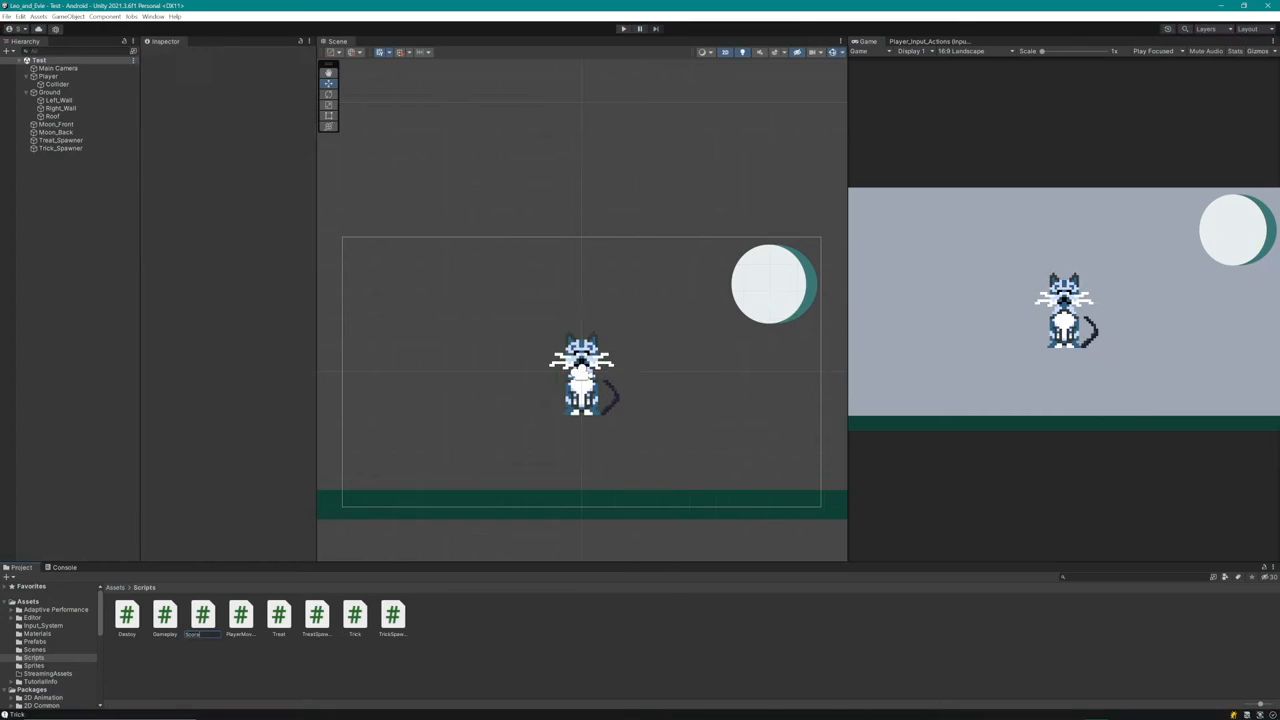
Give Score a public static score clamped at zero and a SCORE: 0 TextMeshPro label
{"action": "double_click", "coordinate": [202, 616]}
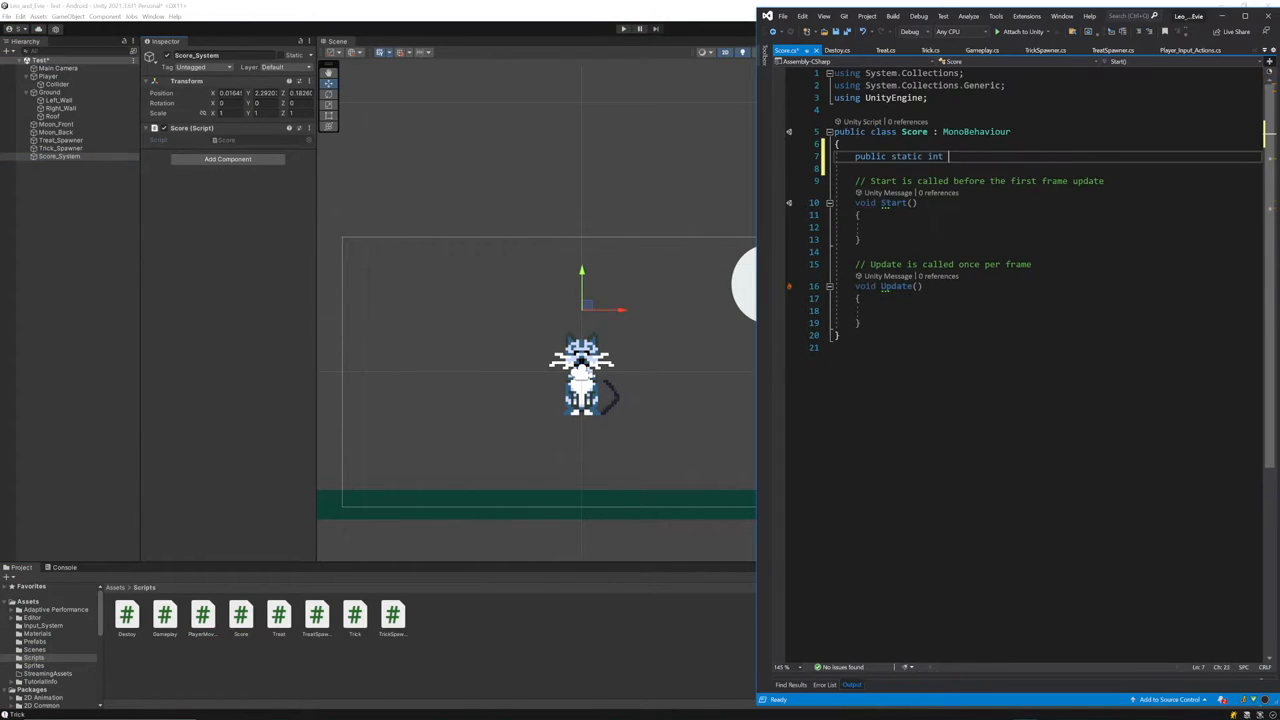
{"action": "left_click", "coordinate": [930, 50]}
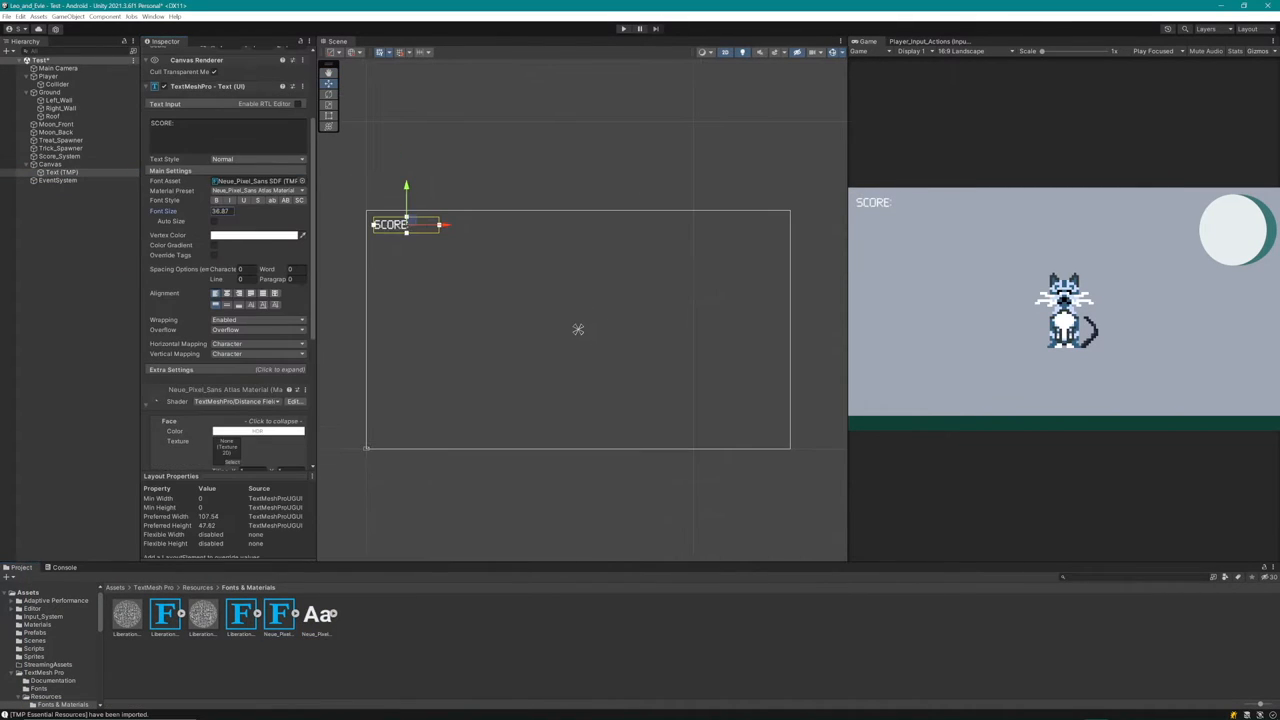
{"action": "left_click", "coordinate": [68, 172]}
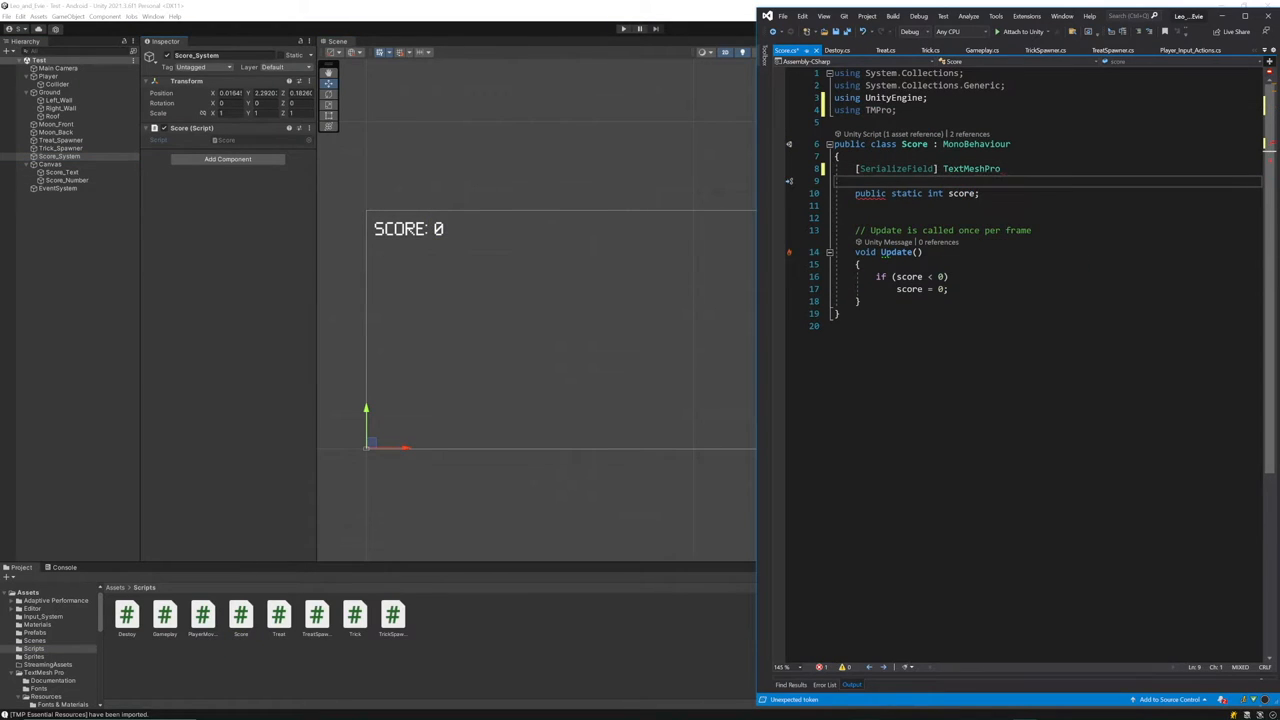
Declare the field as private TMP_Text scoreNumber in the Score script
{"action": "double_click", "coordinate": [970, 168]}
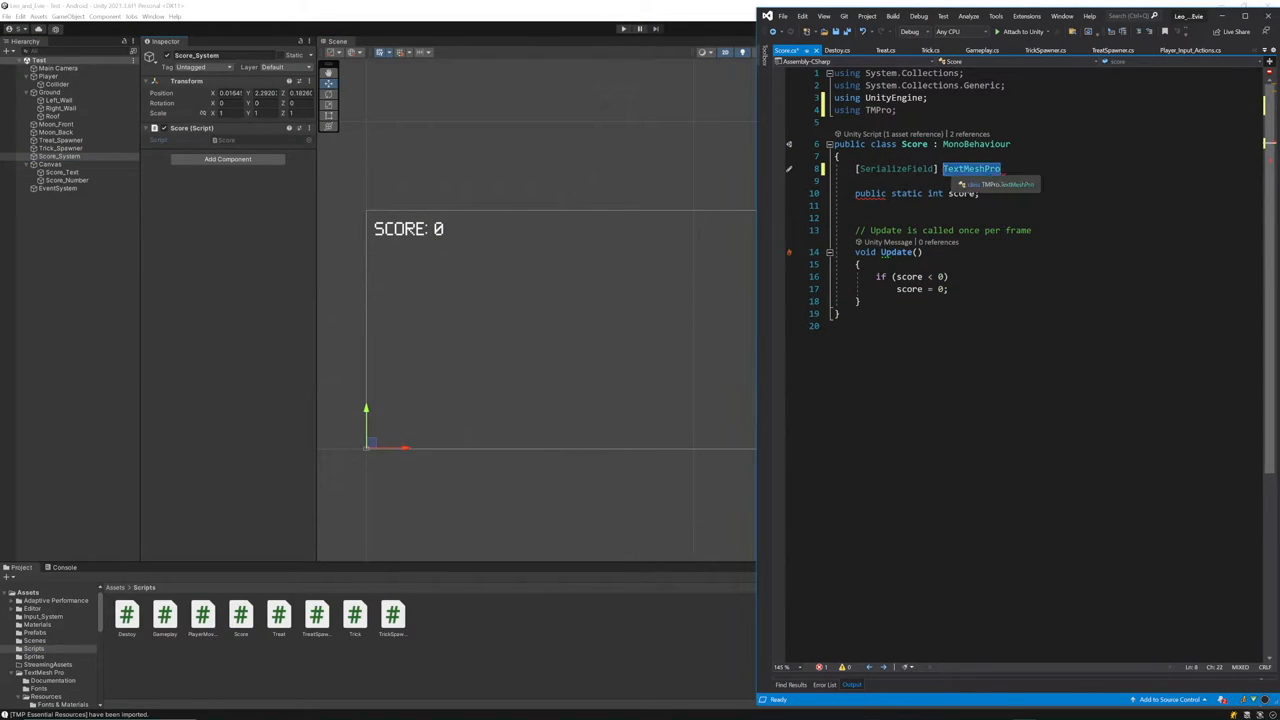
{"action": "type", "text": "private TMP_Text scoreNumber;"}
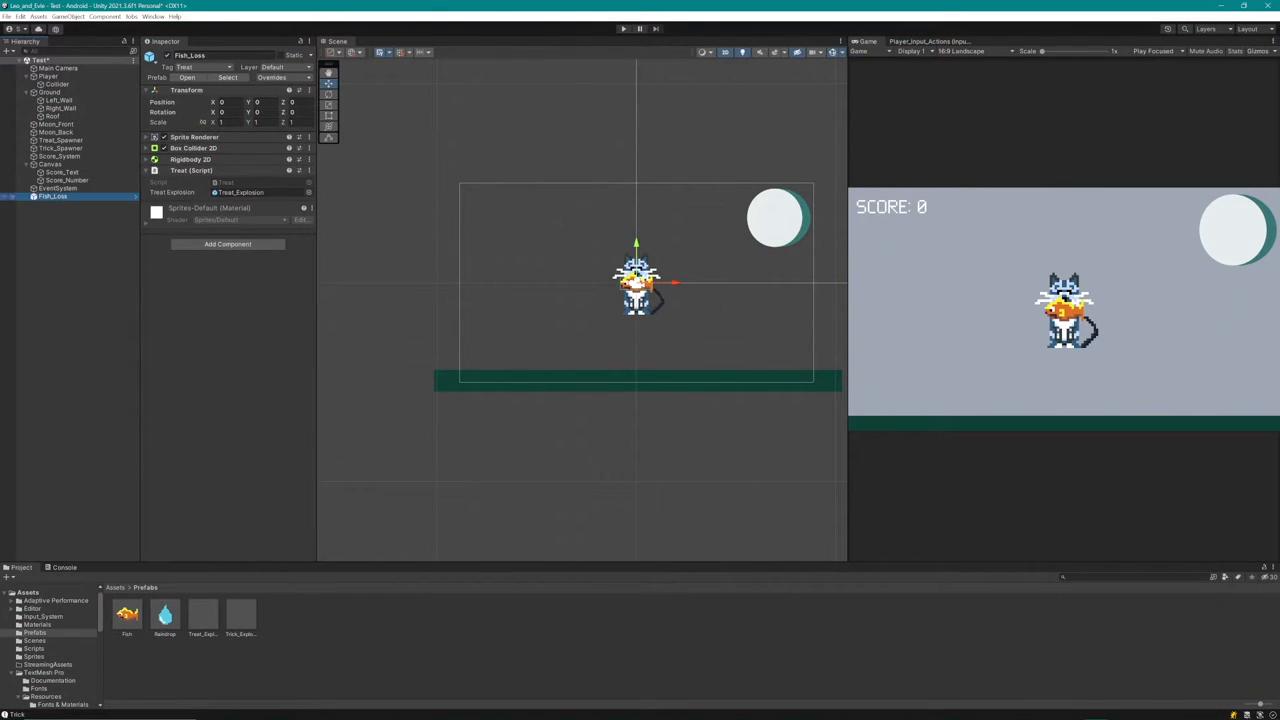
Adjust Treat_Explosion's emission modules and particle curve
{"action": "left_click", "coordinate": [62, 196]}
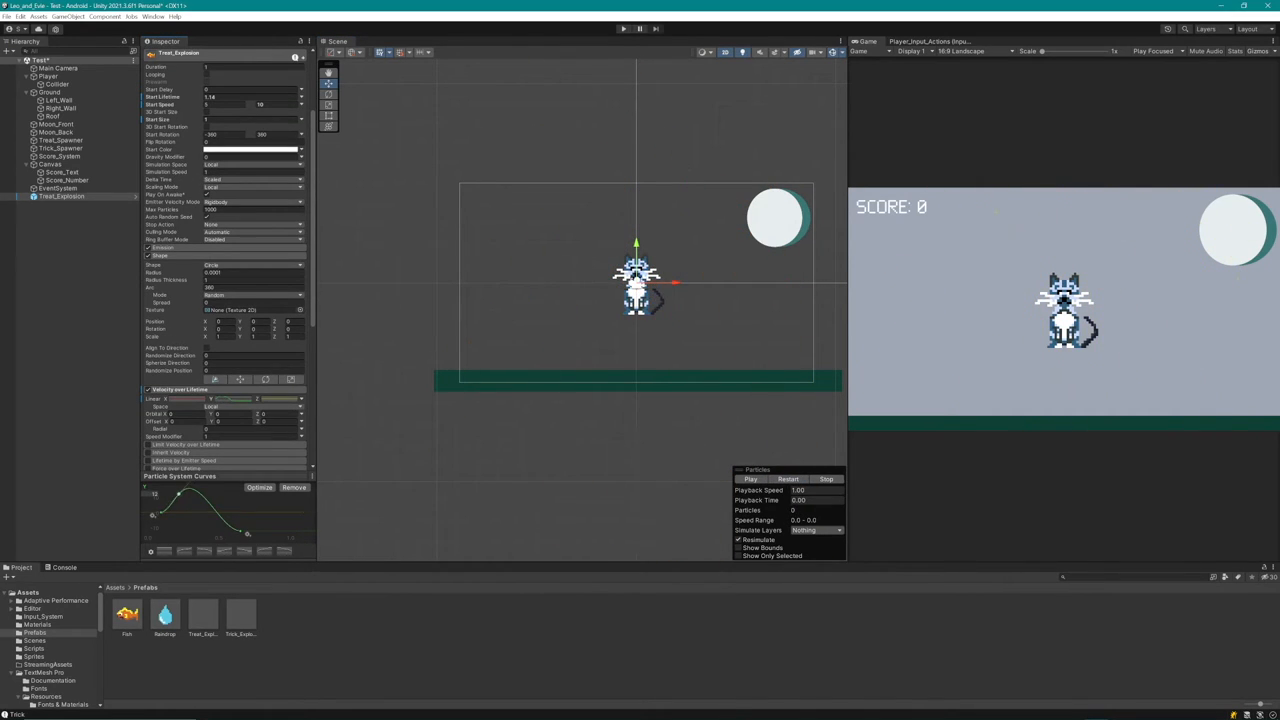
{"action": "scroll", "scroll_direction": "down", "scroll_amount": 3}
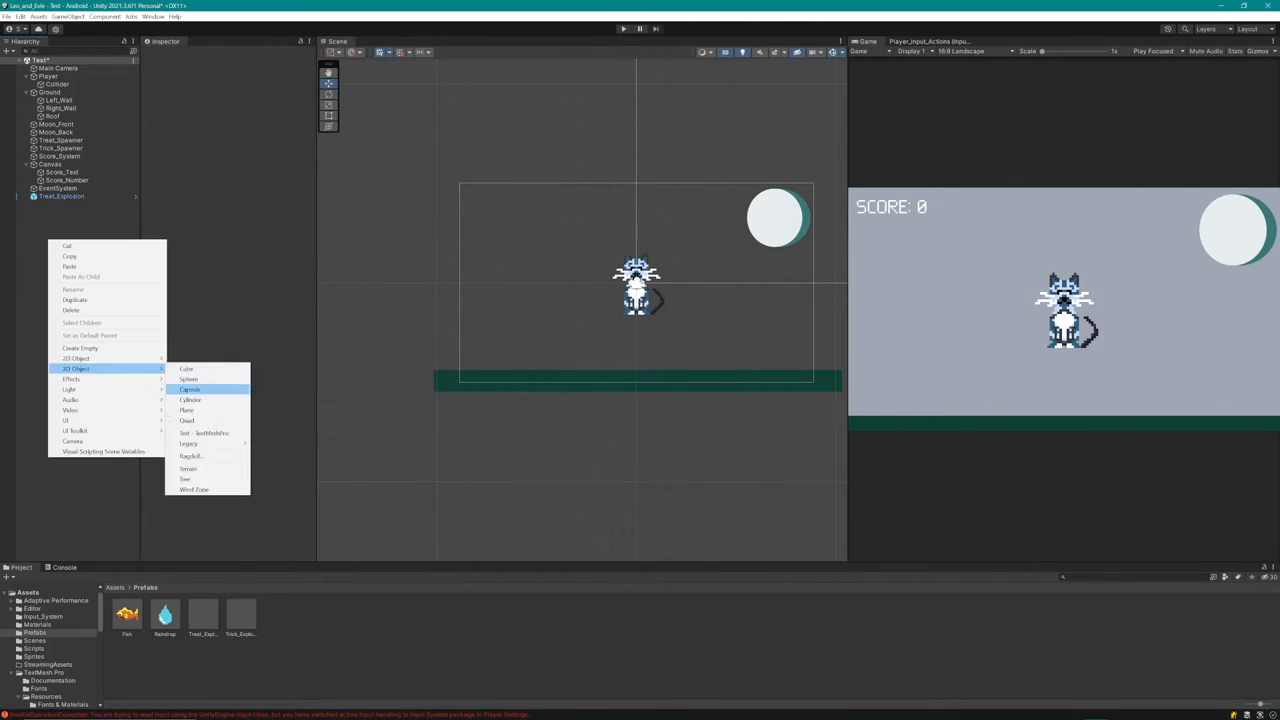
Add a child Particle System under Treat_Explosion to serve as its sub-emitter
{"action": "left_click", "coordinate": [186, 410]}
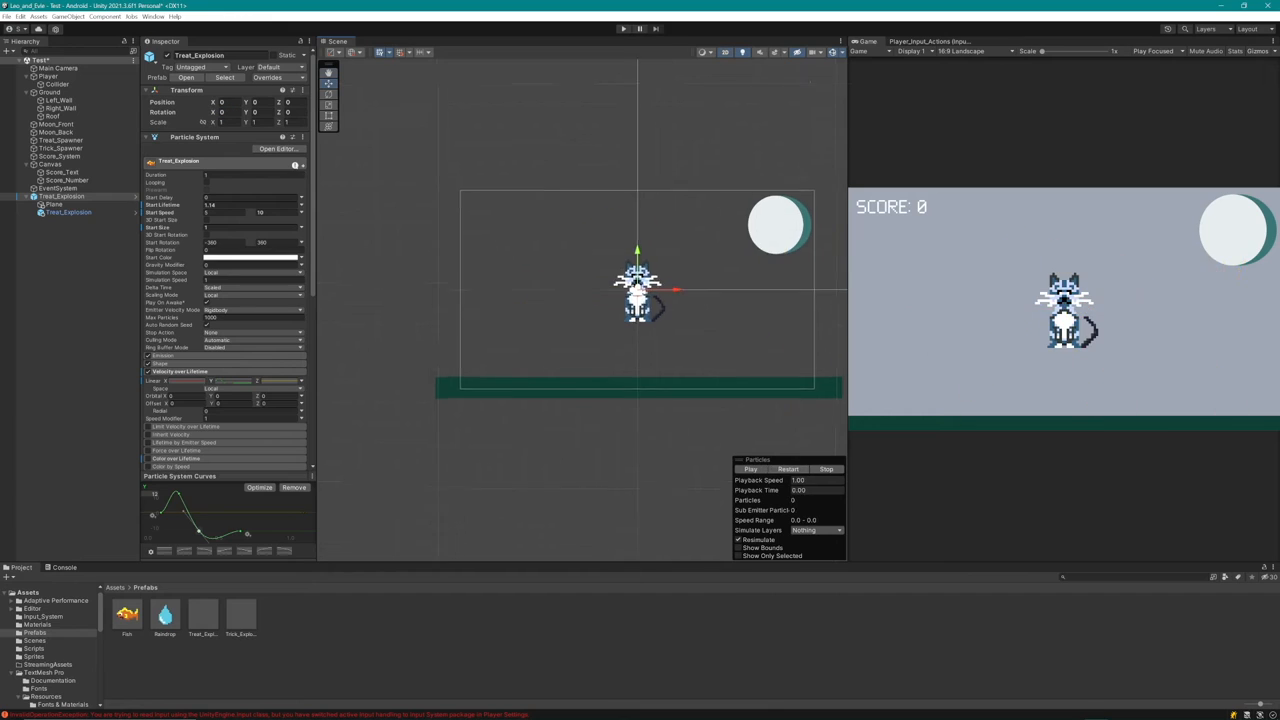
Build and run for Android, dismiss the Android Logcat window, and select the Ground object
{"action": "left_click", "coordinate": [750, 468]}
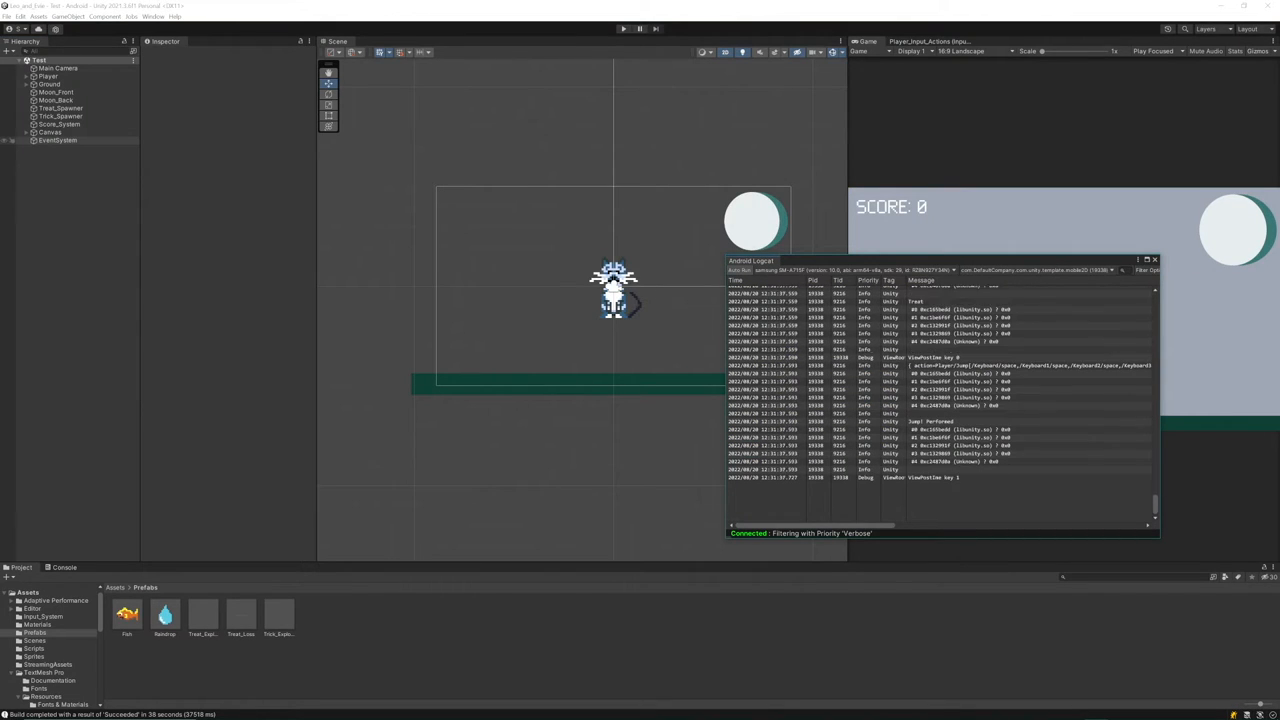
{"action": "left_click", "coordinate": [1154, 260]}
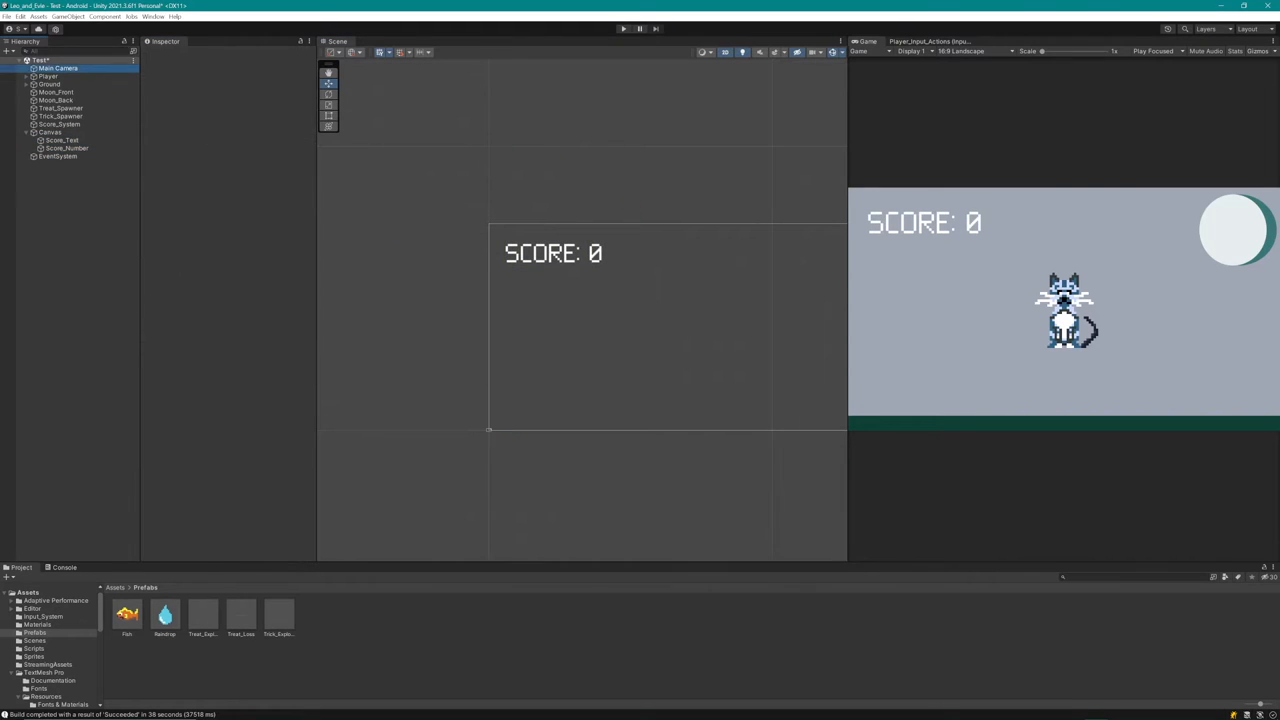
{"action": "left_click", "coordinate": [50, 92]}
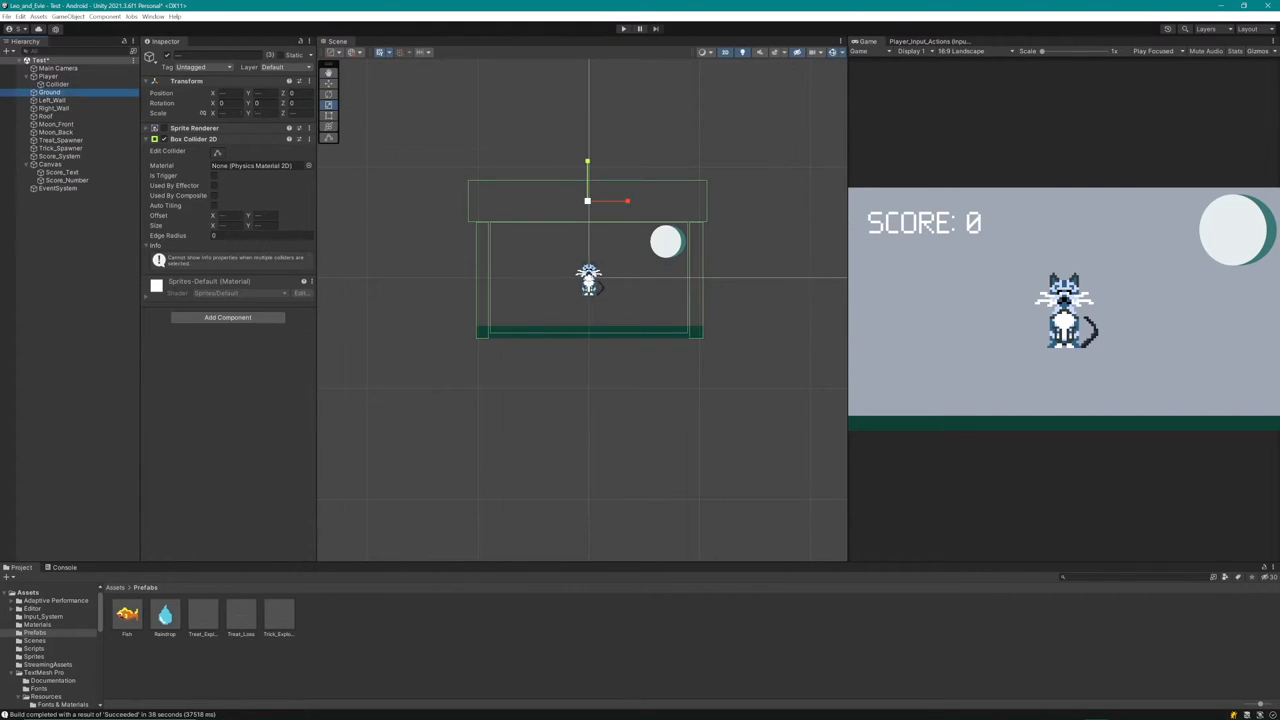